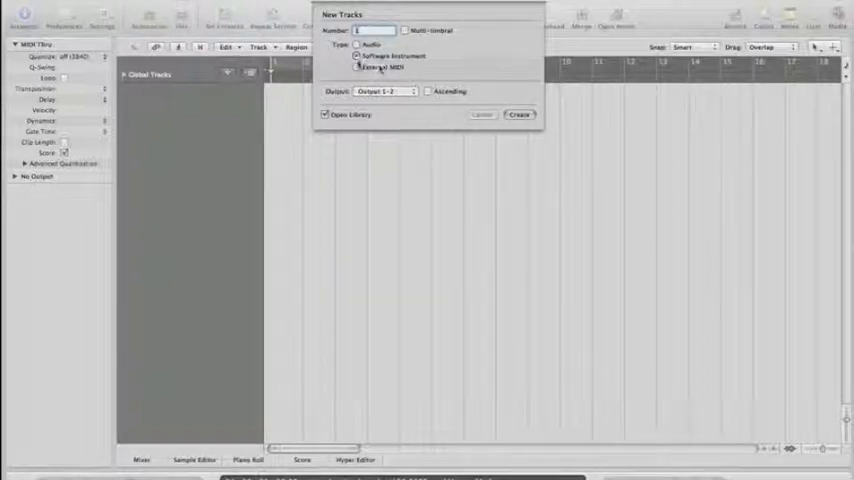
Create a new Software Instrument track, an electric piano, in the empty project
click(356, 56)
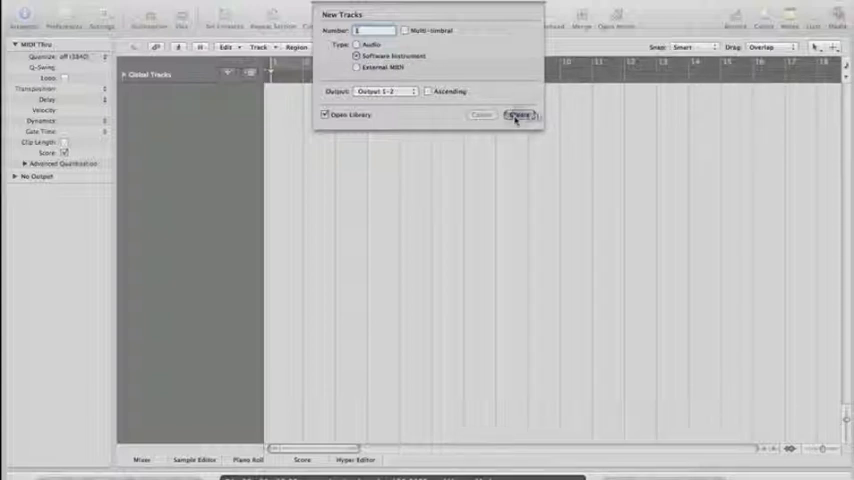
click(520, 114)
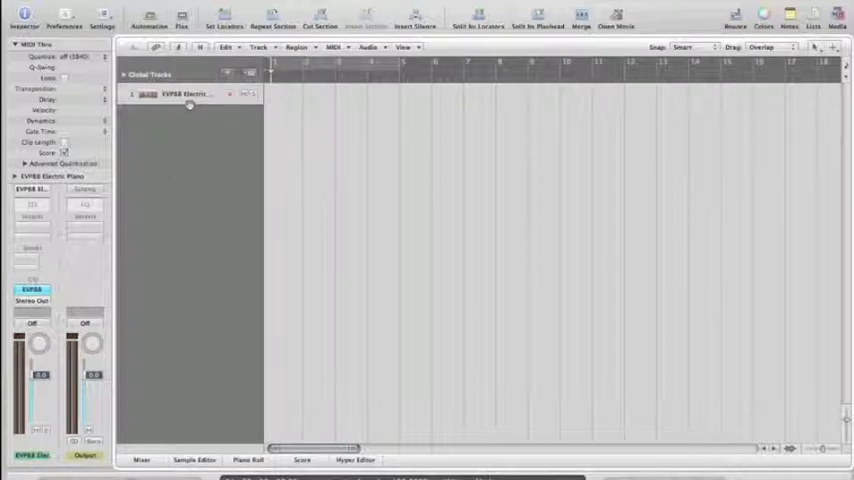
mouse_move(190, 104)
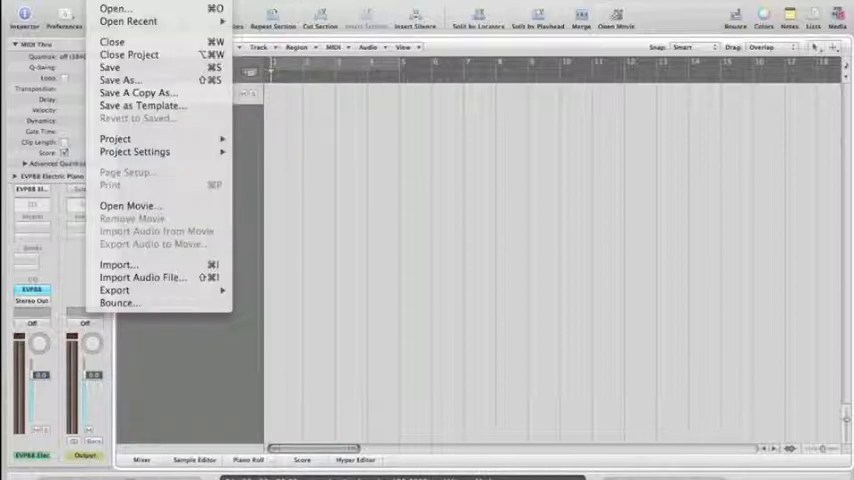
mouse_move(130, 206)
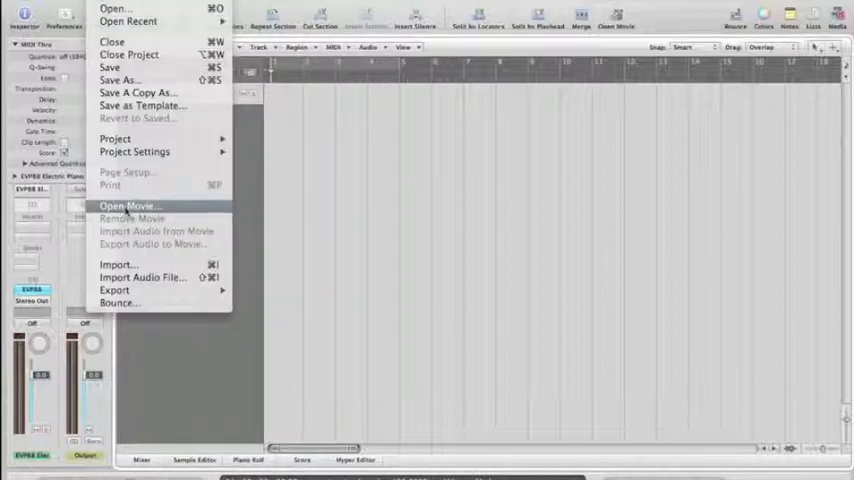
Import the Red Dragon.mov file from the Movies folder via File > Open Movie
click(128, 206)
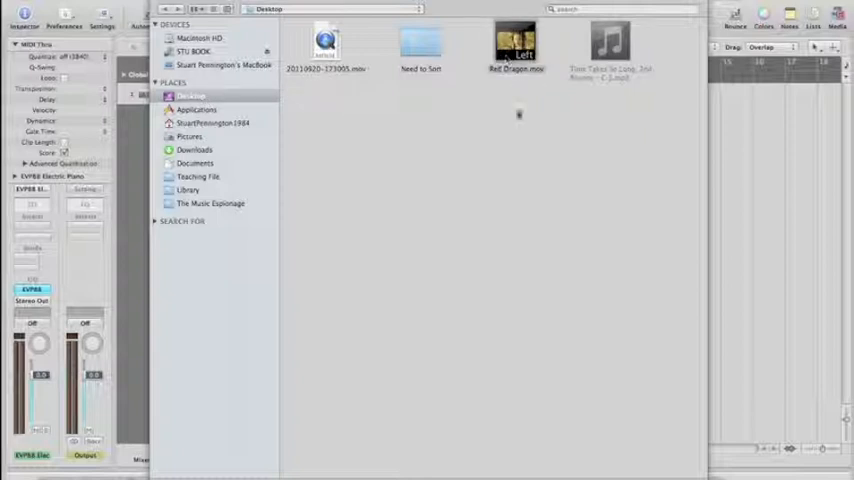
double_click(516, 44)
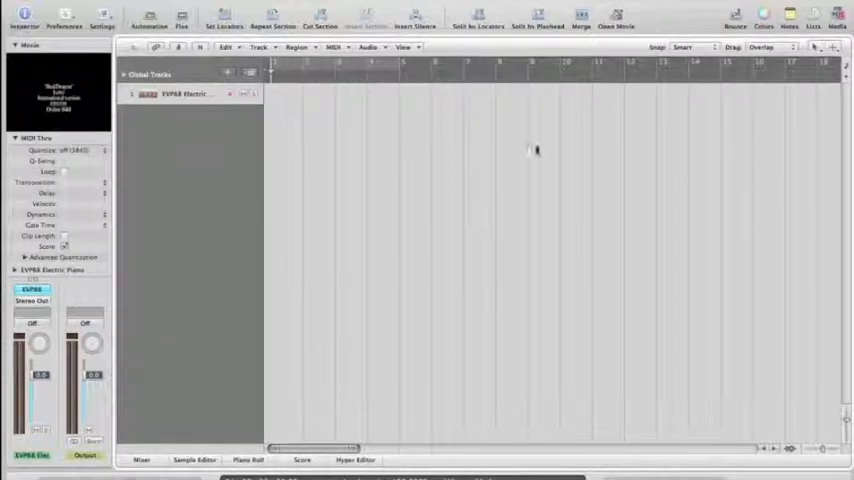
mouse_move(376, 364)
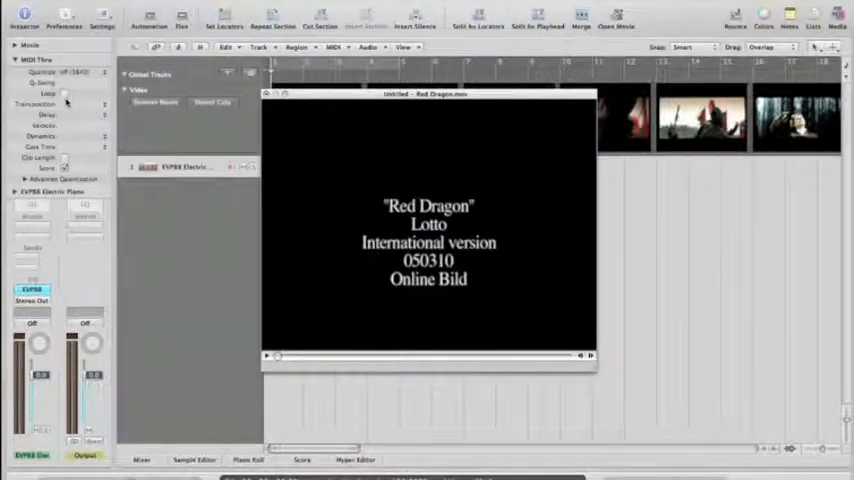
mouse_move(528, 314)
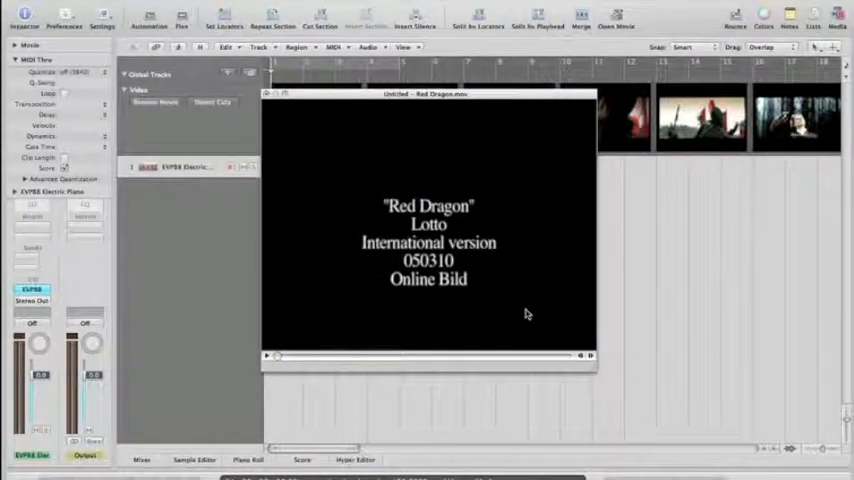